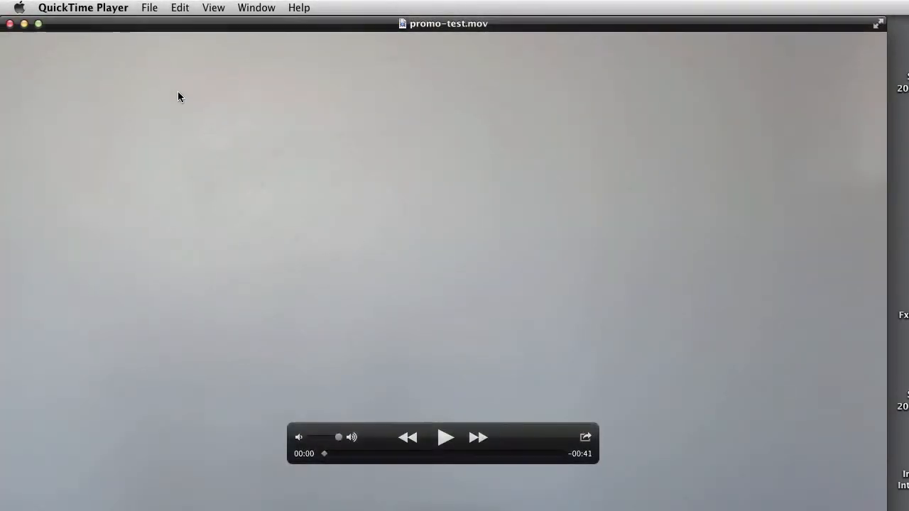
- Open the Edit menu for the paused promo-test.mov clip
{"action": "left_click", "coordinate": [180, 8]}
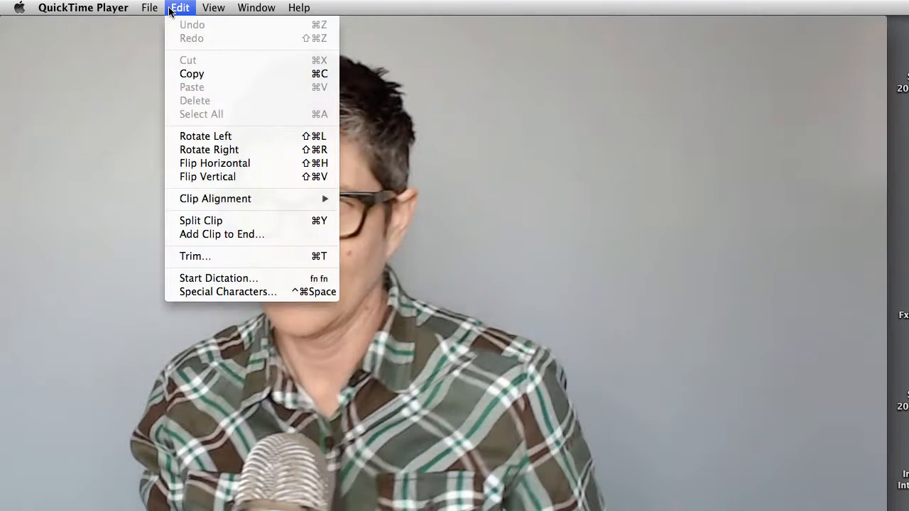
{"action": "mouse_move", "coordinate": [274, 265]}
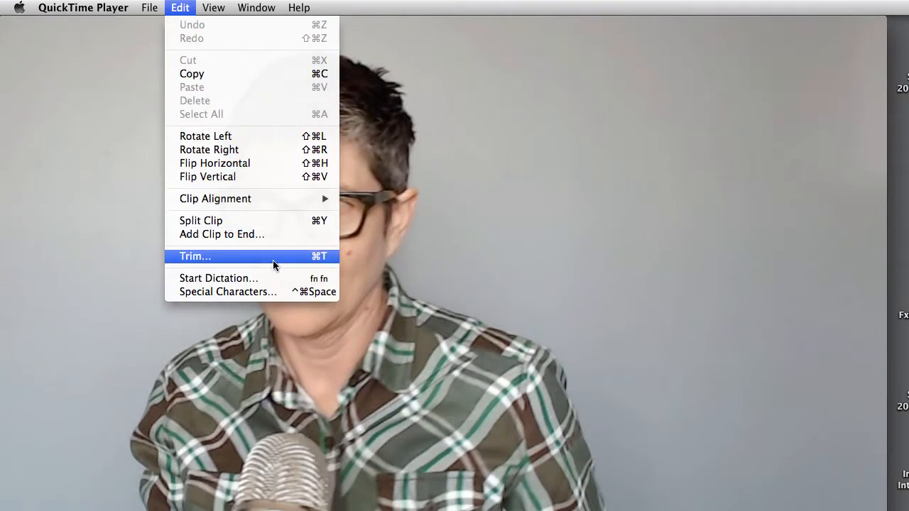
{"action": "mouse_move", "coordinate": [264, 264]}
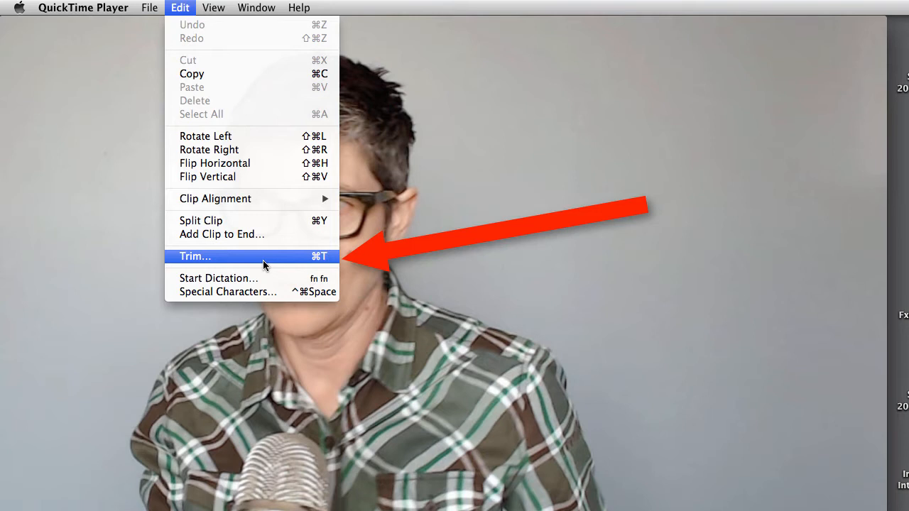
{"action": "mouse_move", "coordinate": [274, 259]}
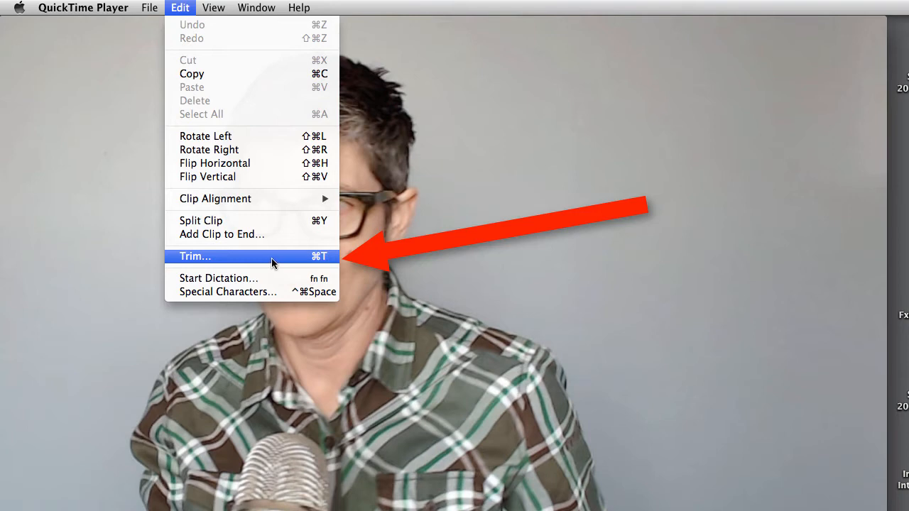
- Start a trim and set the handles to about 00:05.56 and 00:36.88
{"action": "left_click", "coordinate": [195, 257]}
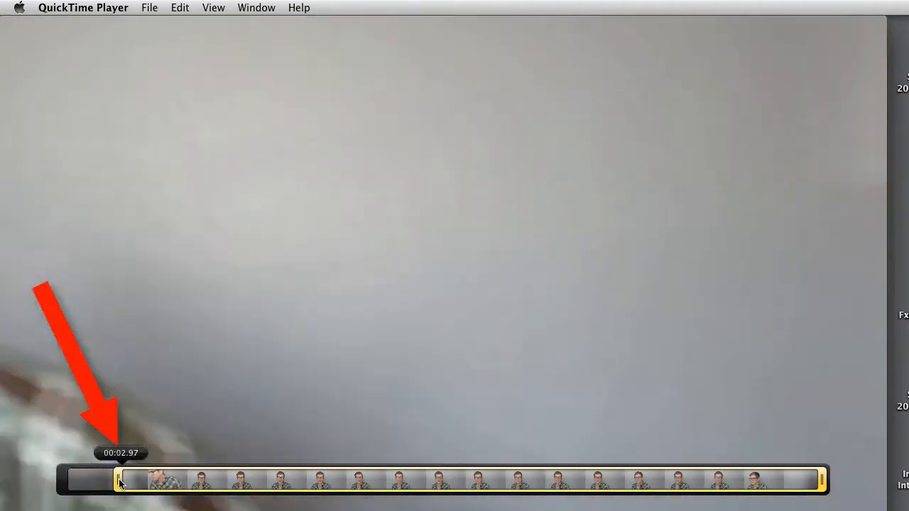
{"action": "left_click_drag", "start_coordinate": [119, 480], "coordinate": [145, 479]}
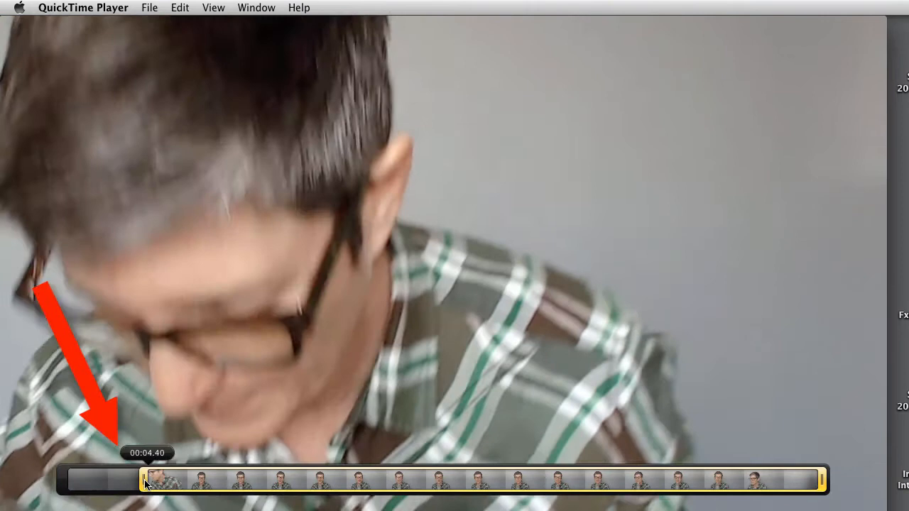
{"action": "left_click_drag", "start_coordinate": [147, 482], "coordinate": [167, 481]}
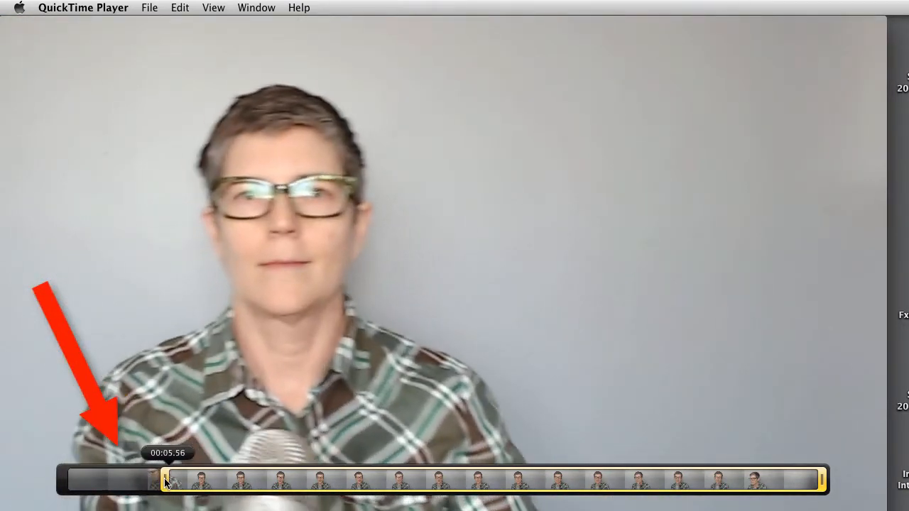
{"action": "left_click_drag", "start_coordinate": [165, 481], "coordinate": [180, 481]}
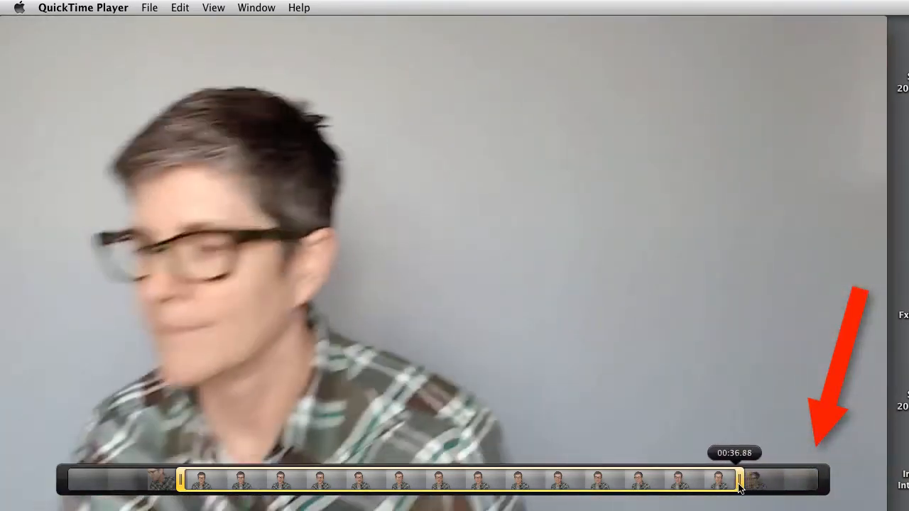
{"action": "left_click_drag", "start_coordinate": [740, 487], "coordinate": [721, 487]}
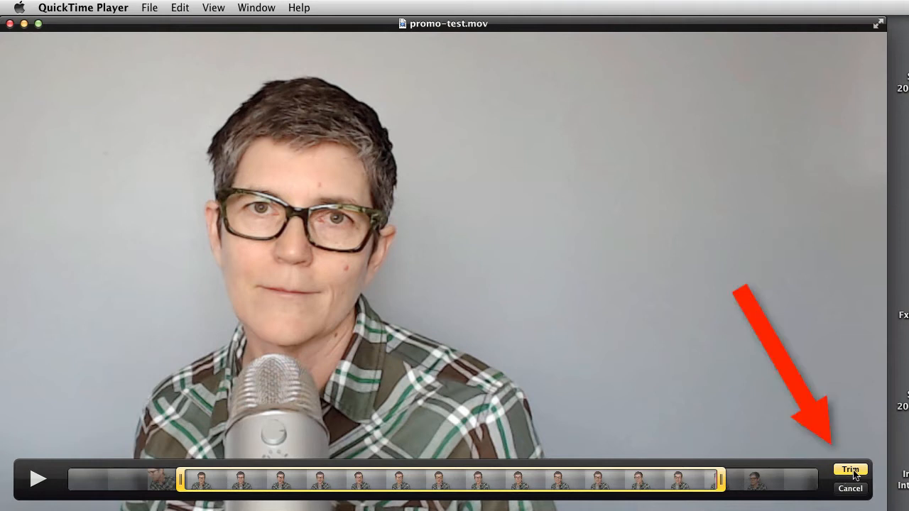
- Apply the trim, leaving a 29-second untitled clip, and bring up the File menu
{"action": "left_click", "coordinate": [849, 469]}
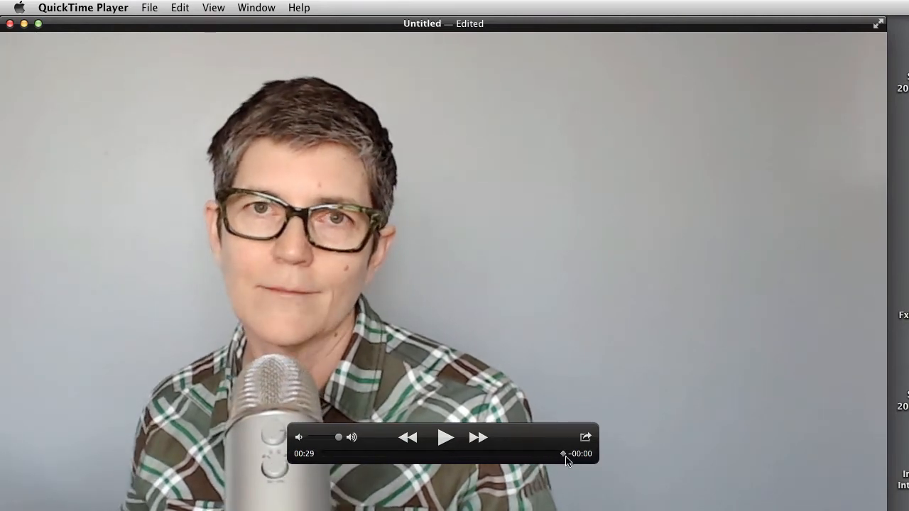
{"action": "left_click", "coordinate": [152, 7]}
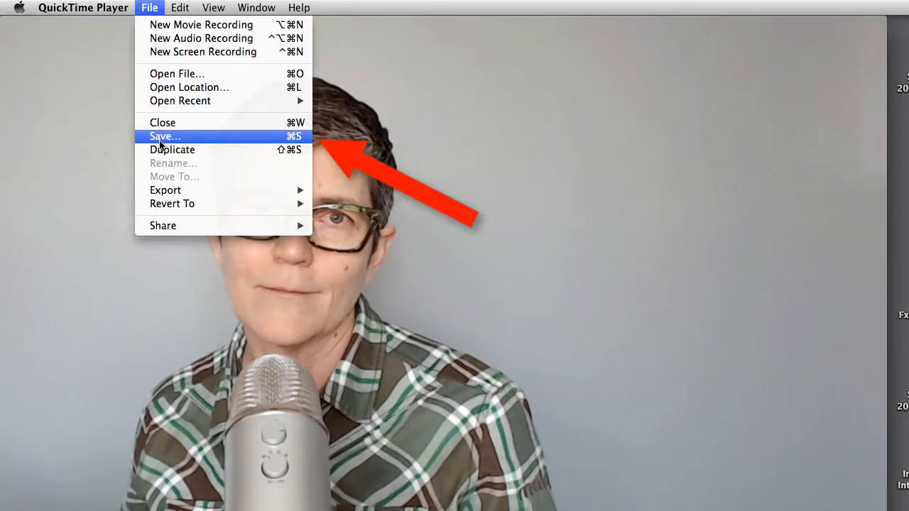
- Save the 29-second trimmed clip to Videos as Trimmed-clip-sample.mov
{"action": "left_click", "coordinate": [164, 136]}
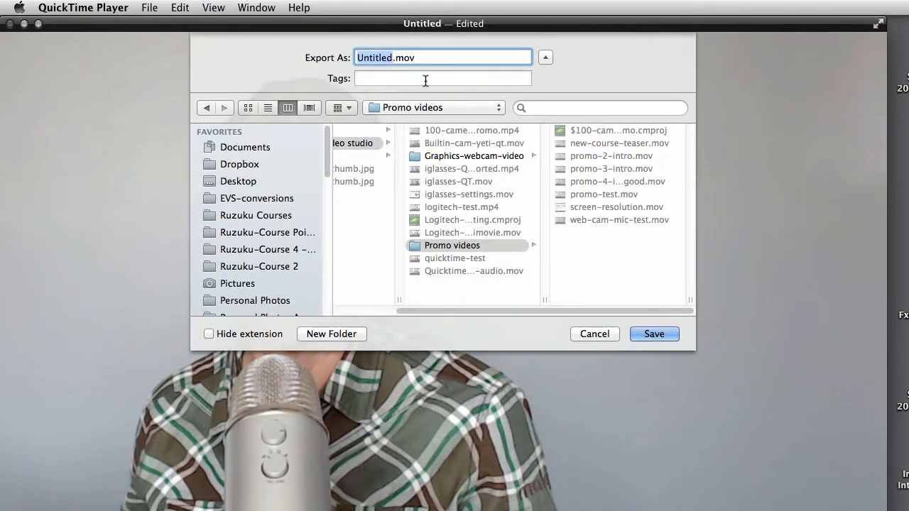
{"action": "type", "text": "Tr.mov"}
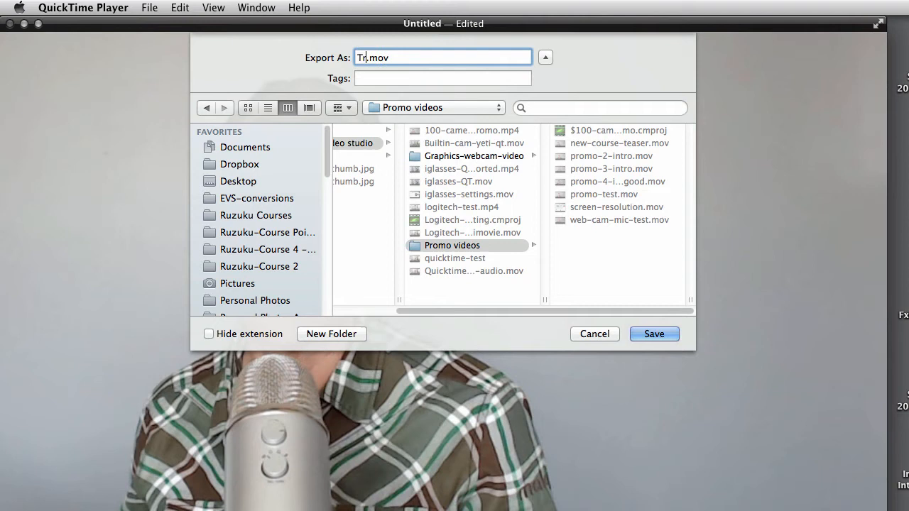
{"action": "type", "text": "rimmed-clip-sm"}
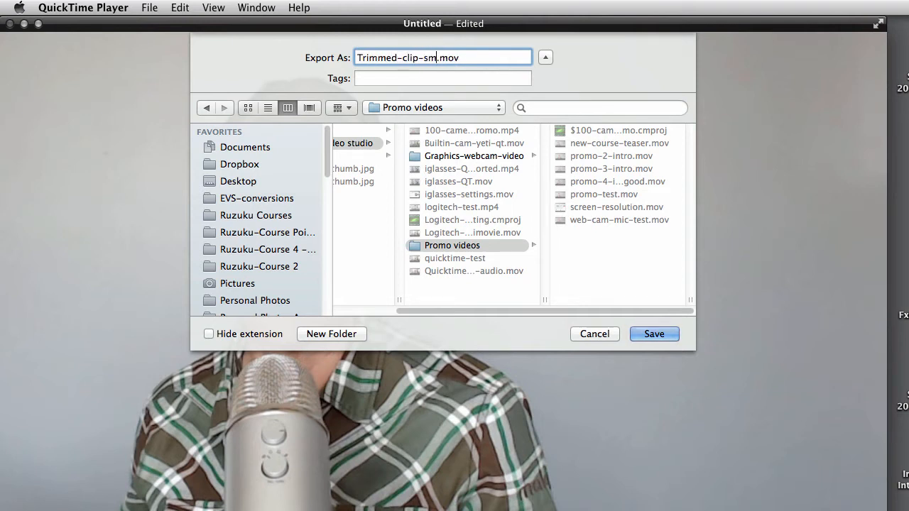
{"action": "type", "text": "ample"}
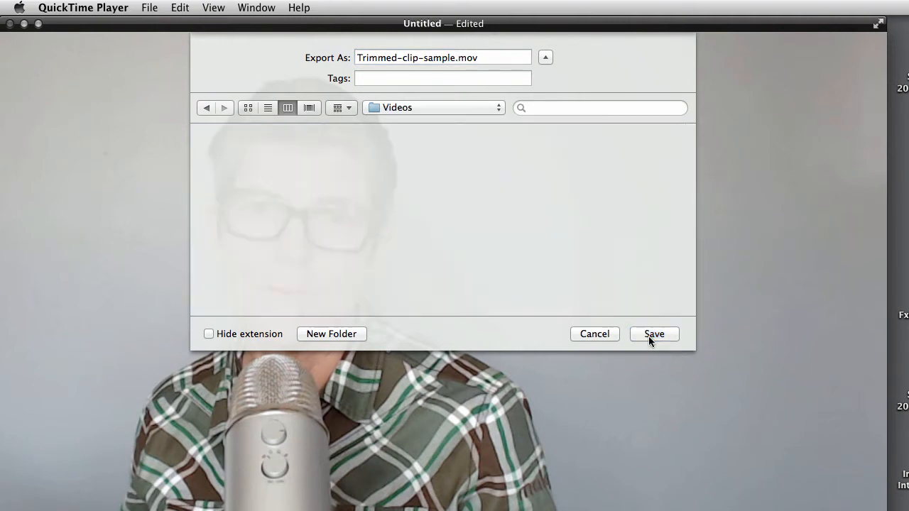
{"action": "left_click", "coordinate": [654, 334]}
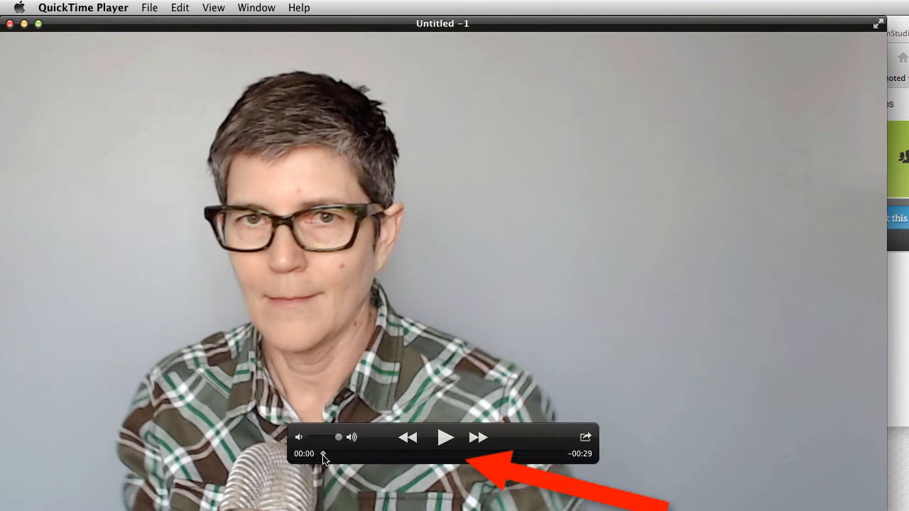
- Scrub the playhead to the 00:15 midpoint of the clip
{"action": "left_click_drag", "start_coordinate": [323, 454], "coordinate": [439, 454]}
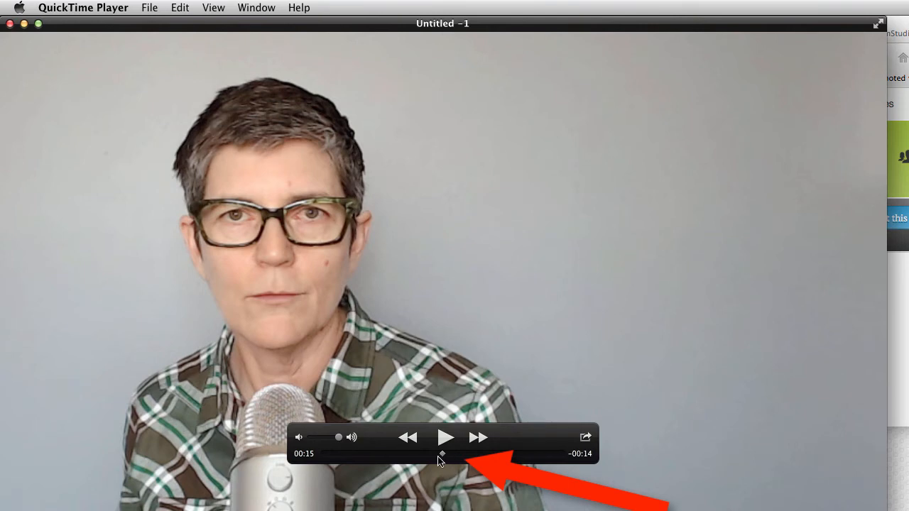
{"action": "left_click_drag", "start_coordinate": [441, 454], "coordinate": [425, 455]}
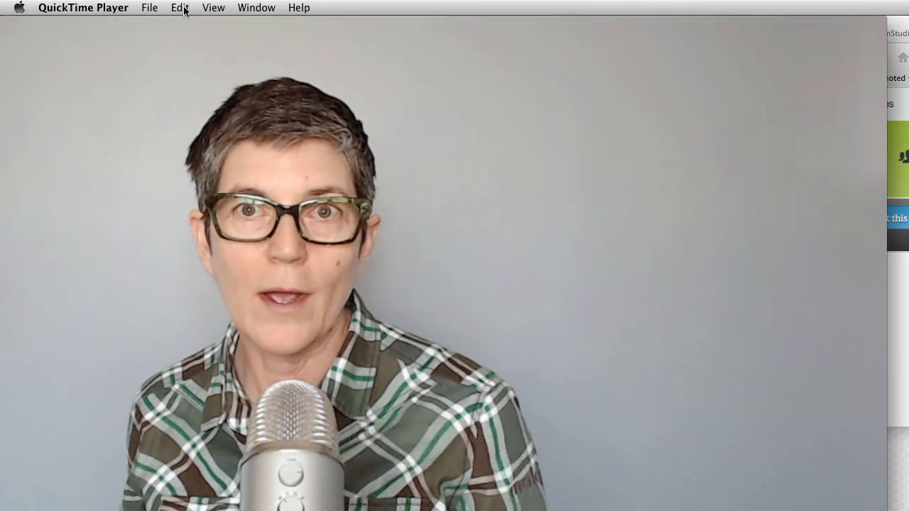
- Split the clip at 00:15 and start trimming its second half
{"action": "left_click", "coordinate": [179, 8]}
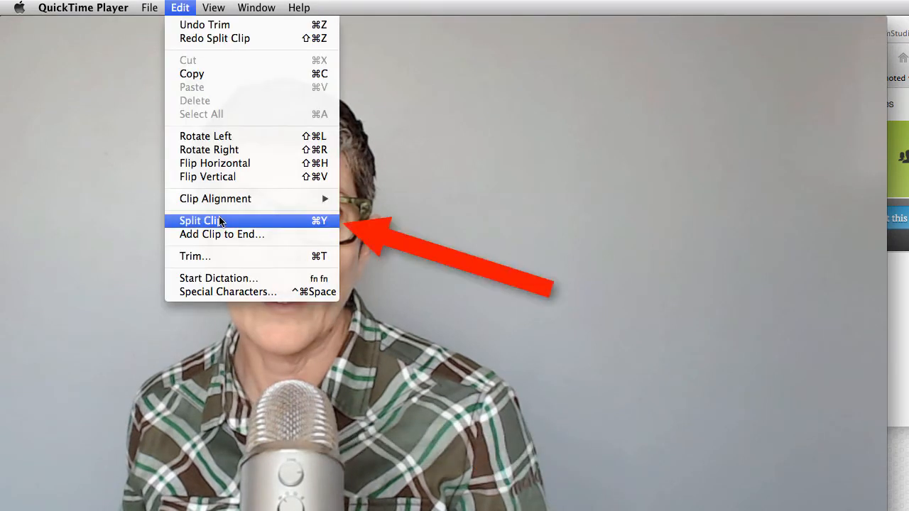
{"action": "left_click", "coordinate": [201, 220]}
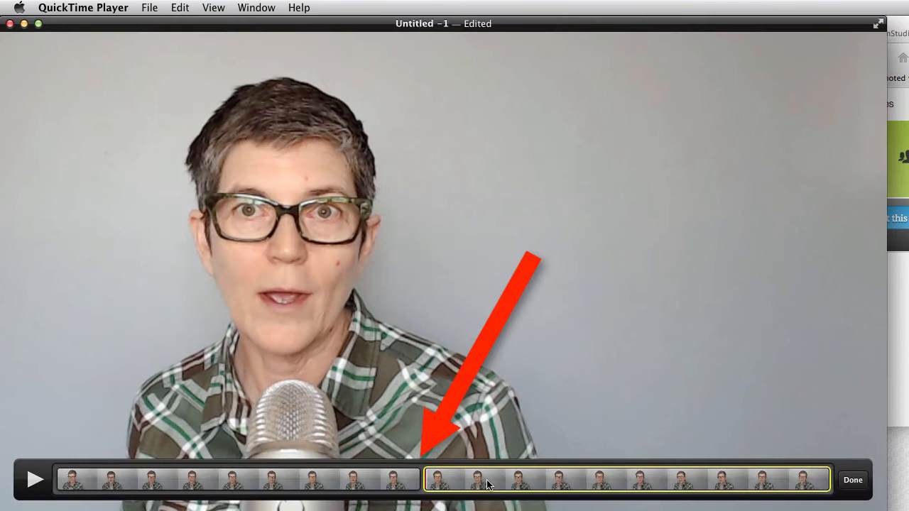
{"action": "mouse_move", "coordinate": [338, 480]}
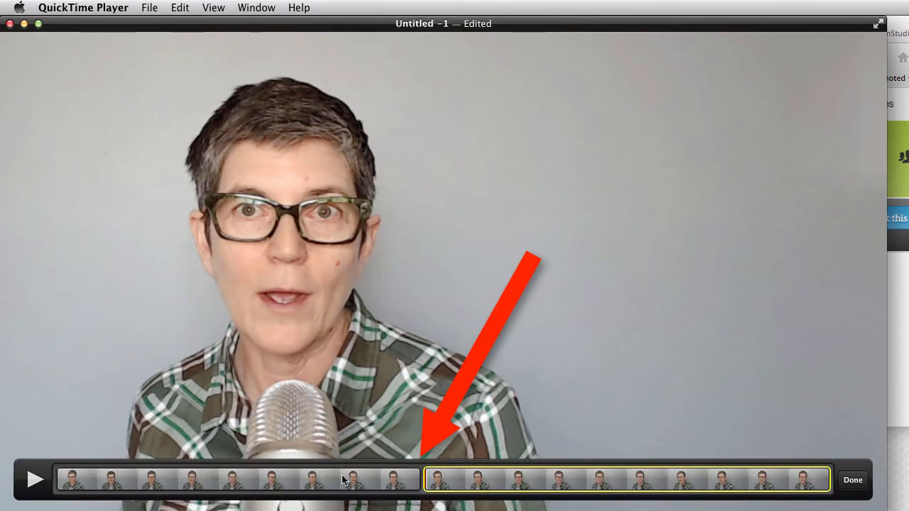
{"action": "mouse_move", "coordinate": [484, 495]}
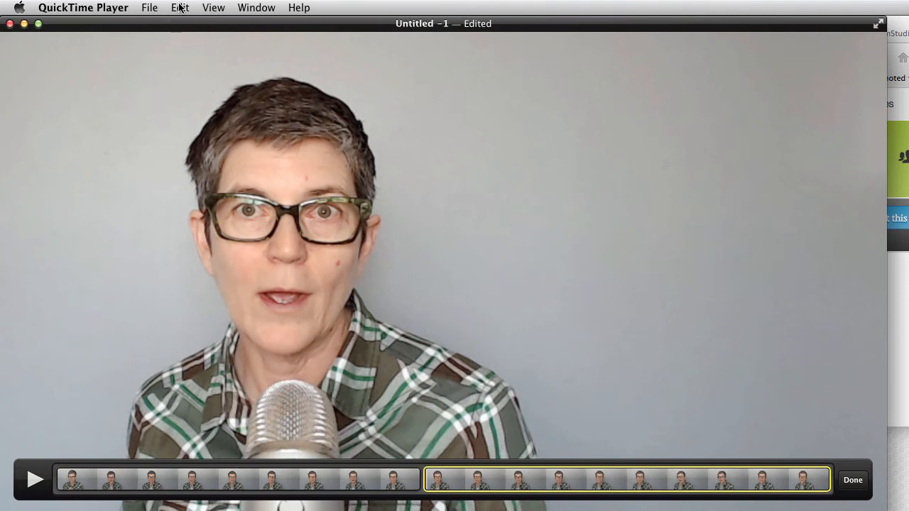
{"action": "left_click", "coordinate": [180, 8]}
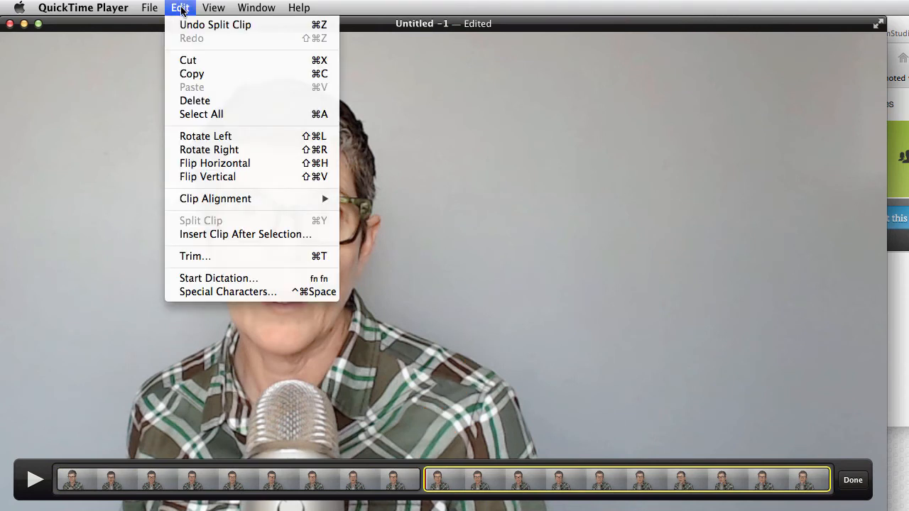
{"action": "mouse_move", "coordinate": [265, 242]}
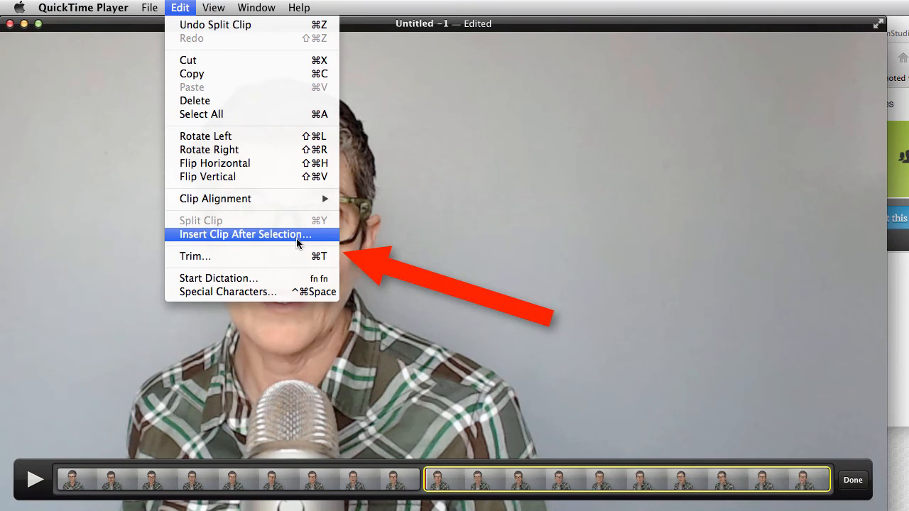
{"action": "mouse_move", "coordinate": [283, 257]}
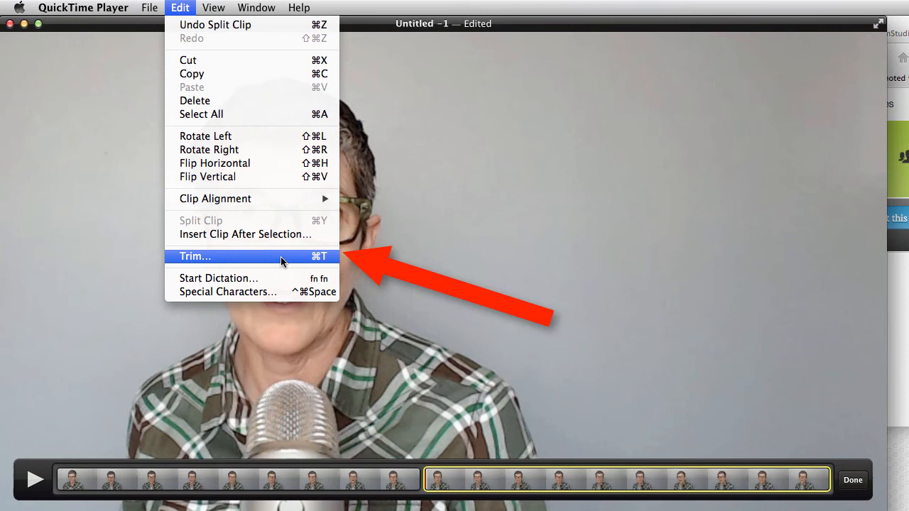
{"action": "left_click", "coordinate": [195, 256]}
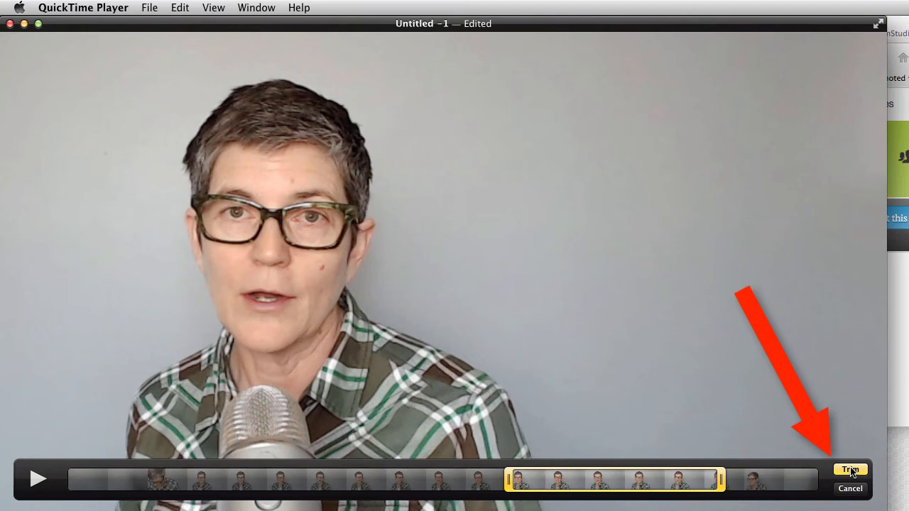
- Apply the second-half trim and exit editing, leaving a roughly 25-second clip
{"action": "left_click", "coordinate": [849, 469]}
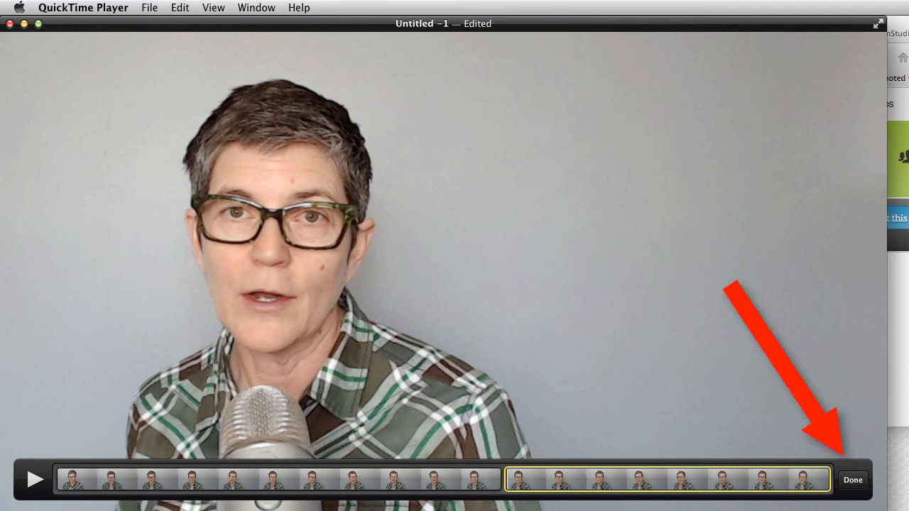
{"action": "left_click", "coordinate": [857, 480]}
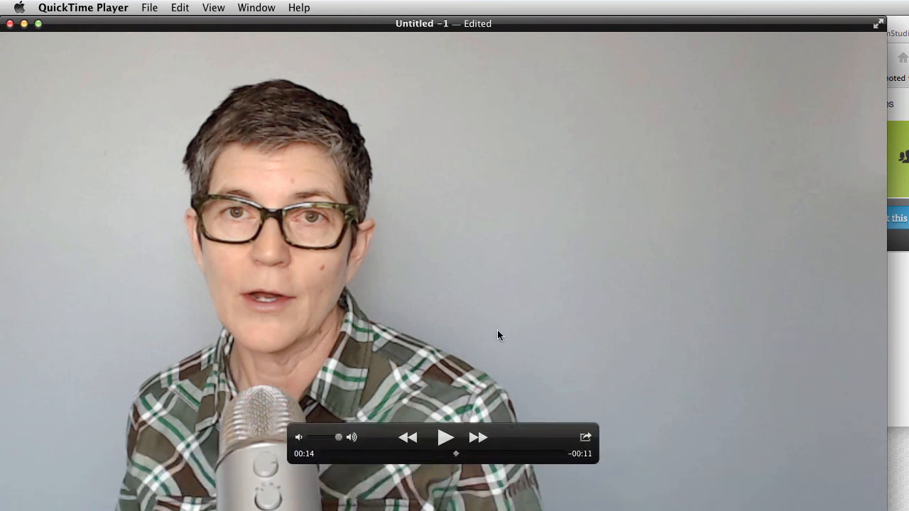